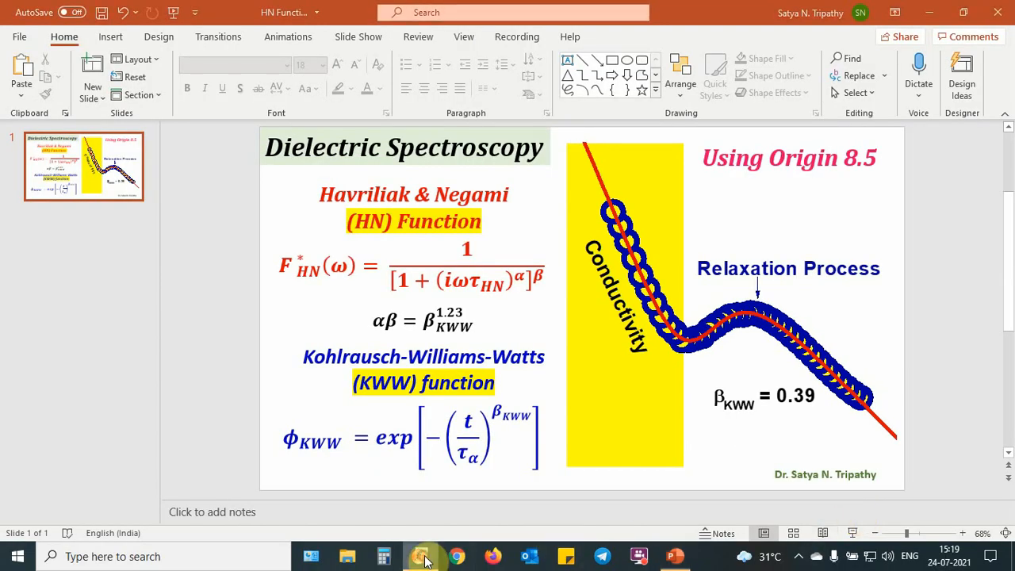
# Switch to OriginPro and import the D-fructose 308 K frequency and loss data file
pyautogui.click(420, 556)
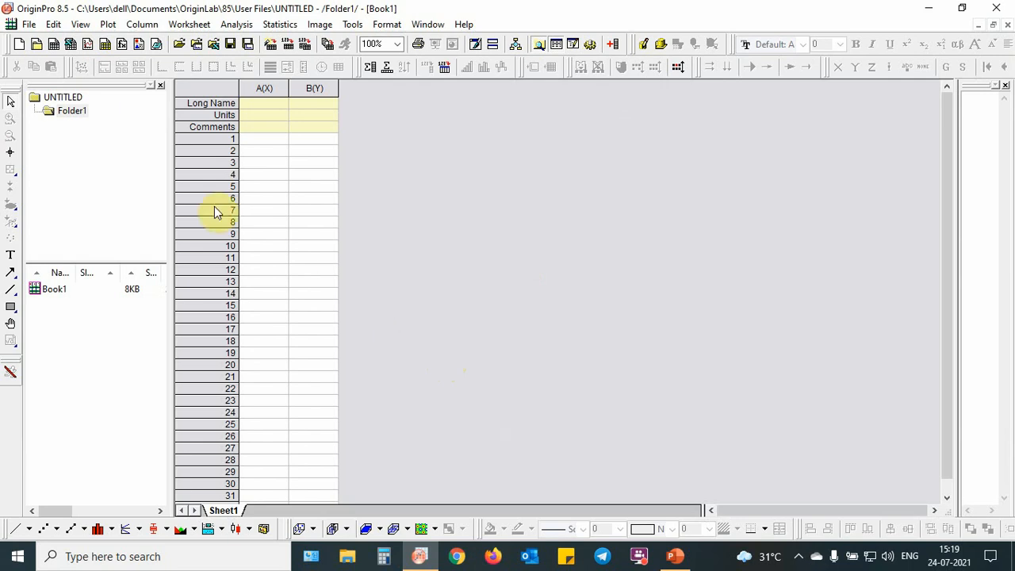
pyautogui.click(29, 23)
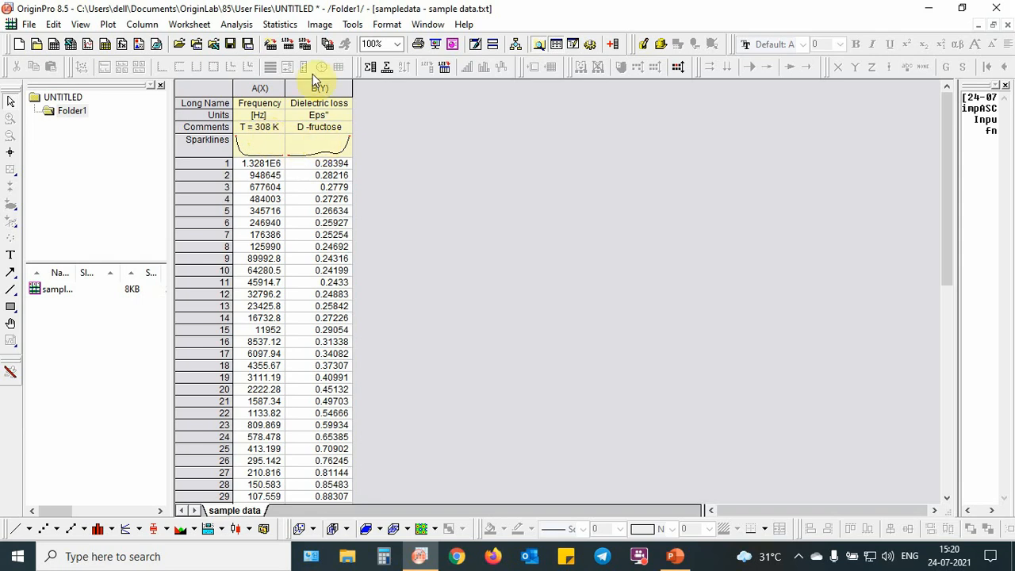
# Scatter-plot dielectric loss against frequency and set the axis scale to Log10
pyautogui.click(319, 88)
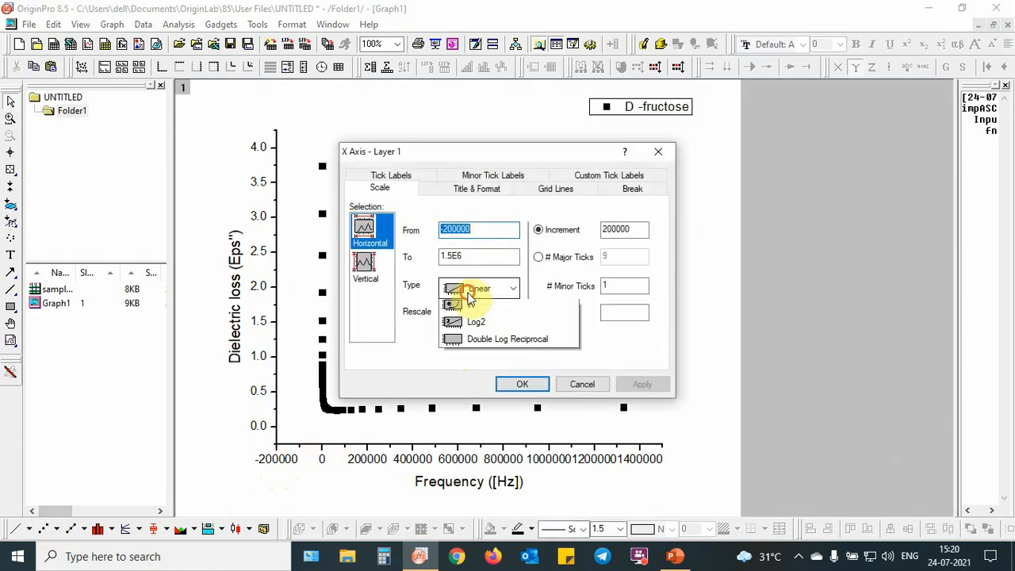
pyautogui.click(366, 266)
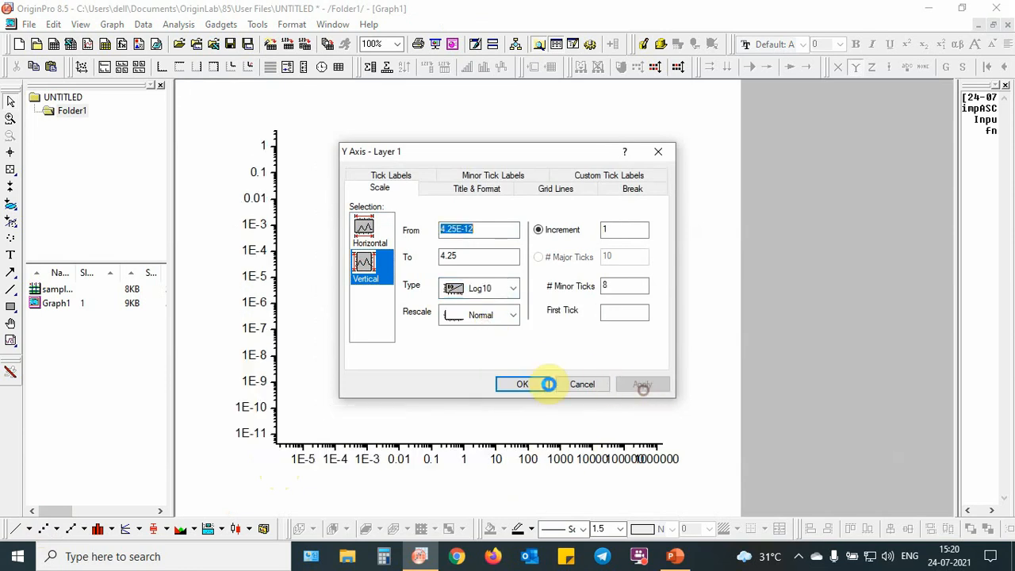
pyautogui.click(522, 384)
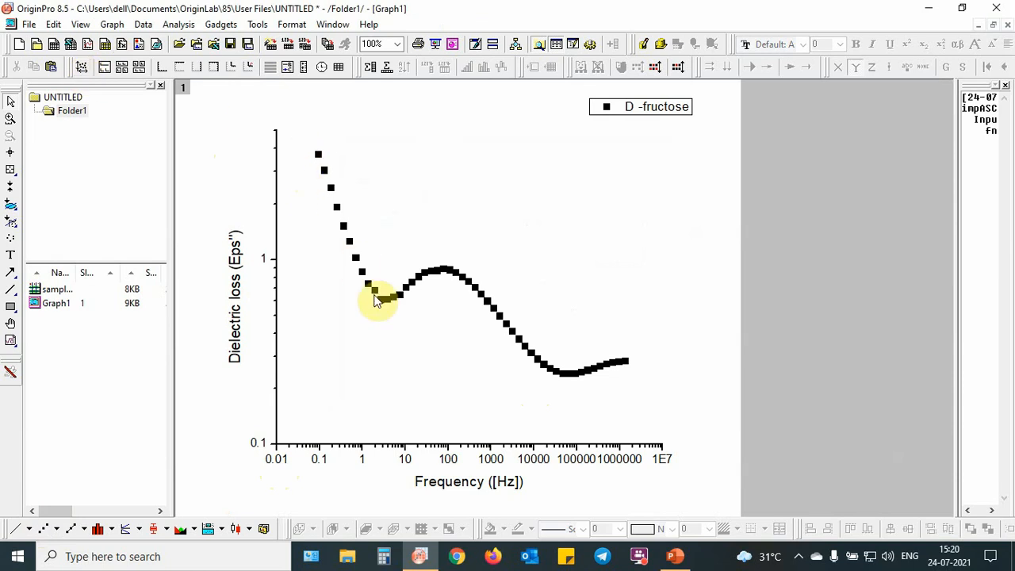
pyautogui.moveTo(500, 347)
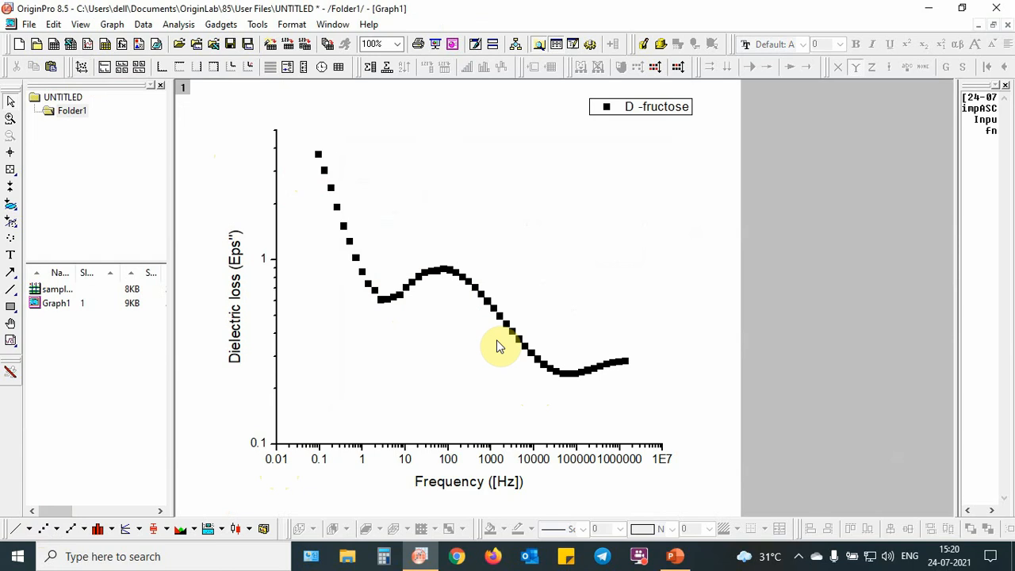
pyautogui.moveTo(545, 393)
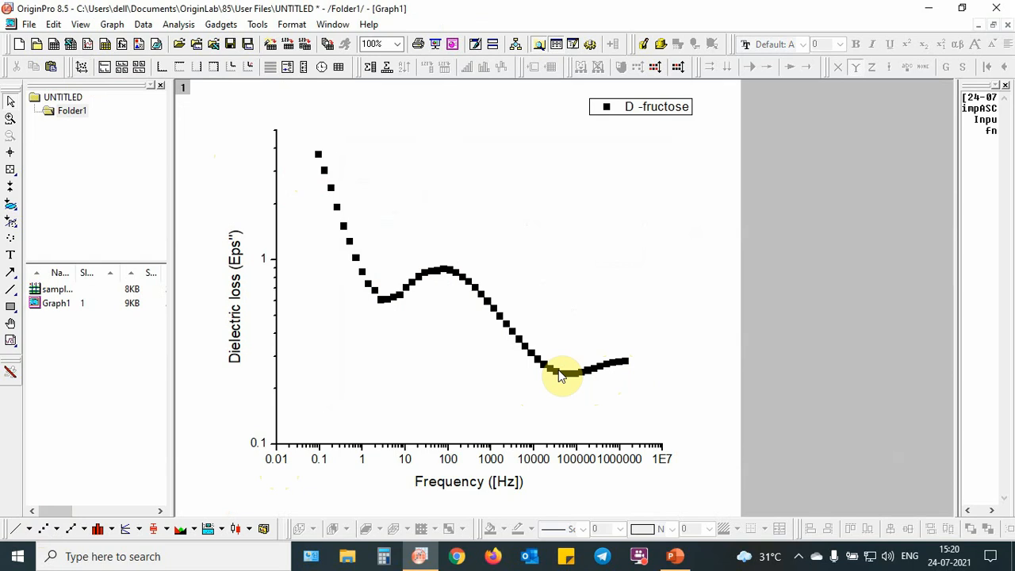
pyautogui.moveTo(534, 370)
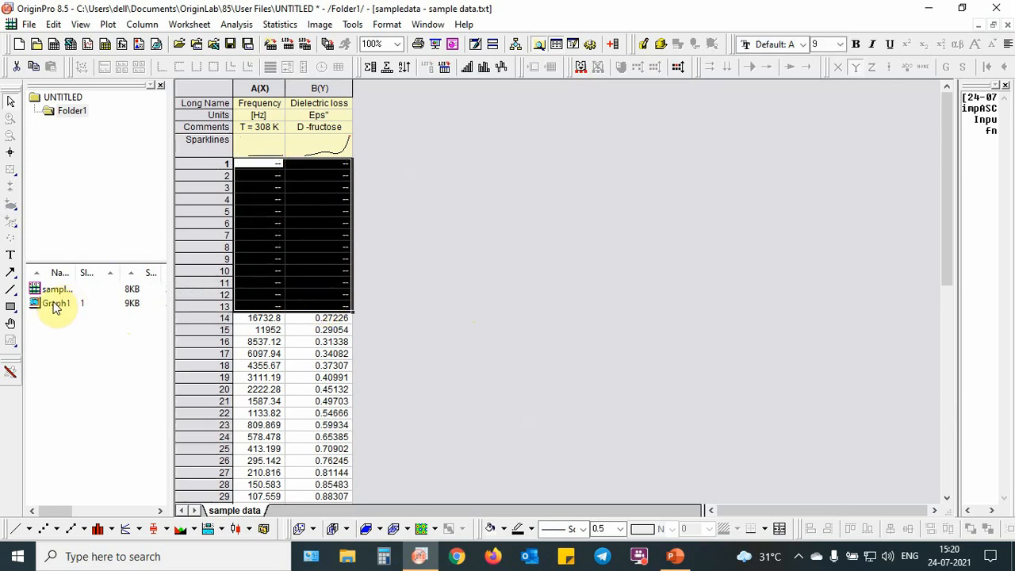
# Reopen Graph1 to view the plot without the thirteen highest-frequency rows
pyautogui.doubleClick(56, 303)
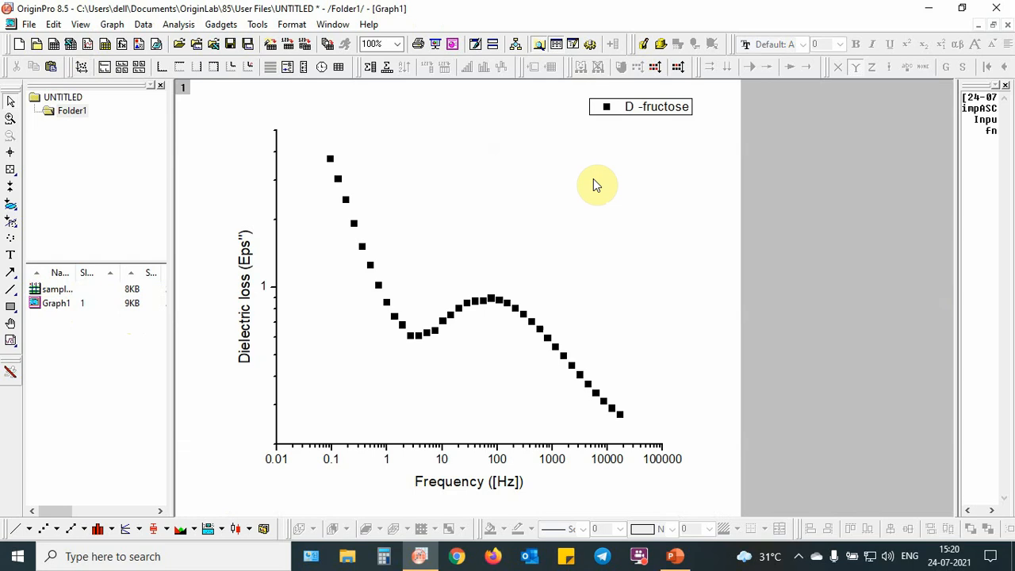
pyautogui.click(178, 23)
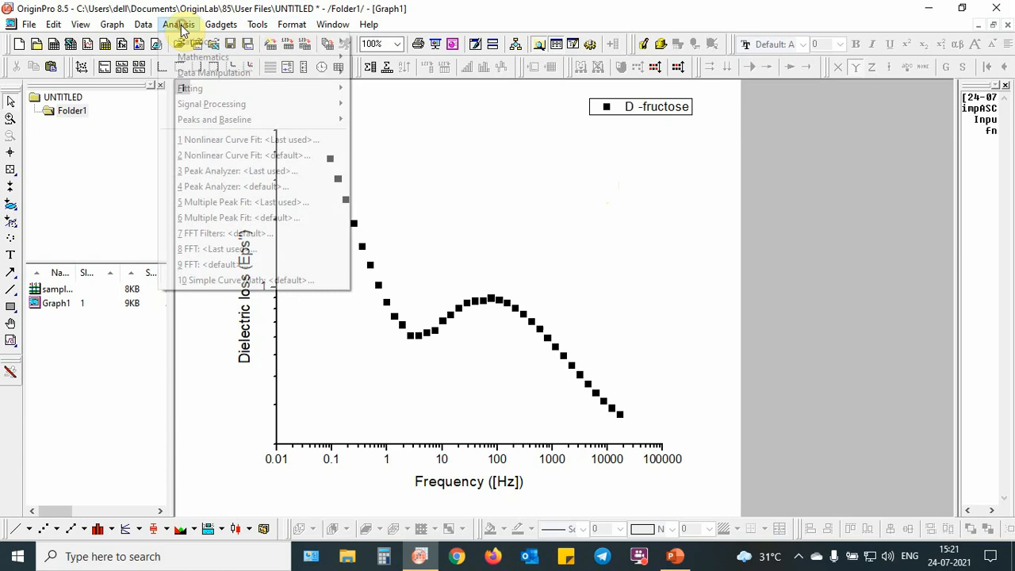
pyautogui.moveTo(214, 119)
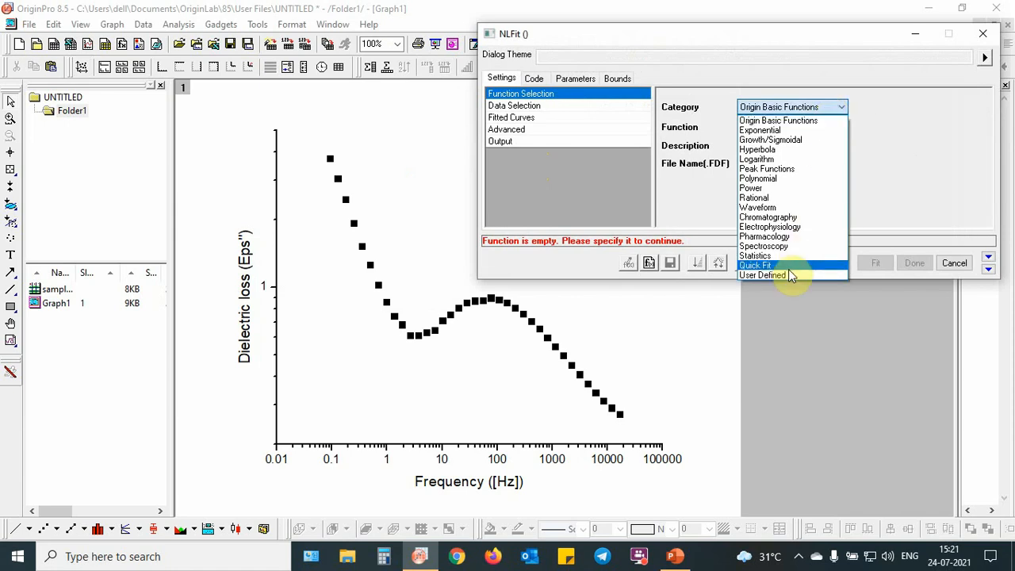
# Choose the User Defined category and the HN1dc function for the nonlinear fit
pyautogui.click(792, 265)
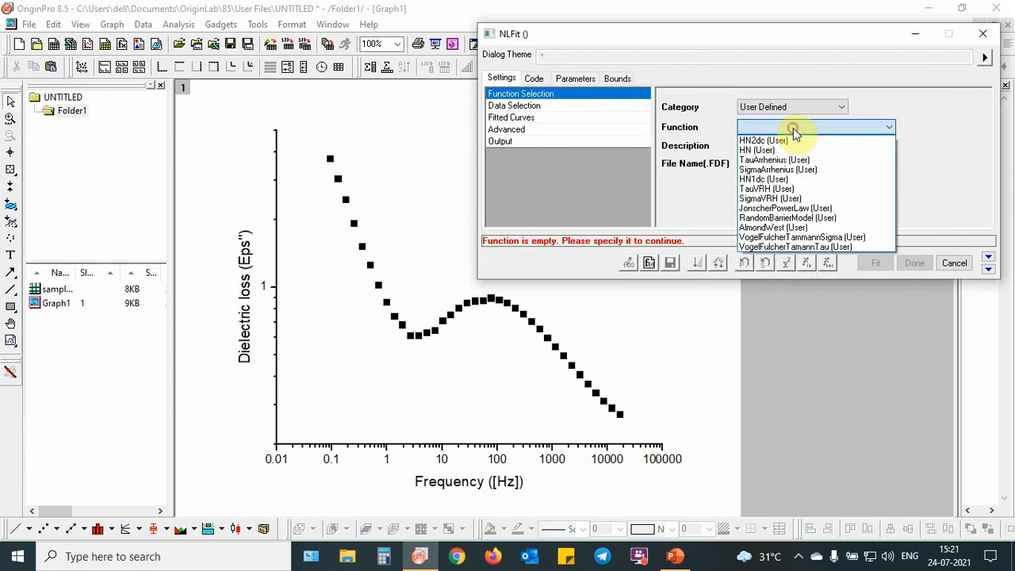
pyautogui.moveTo(798, 179)
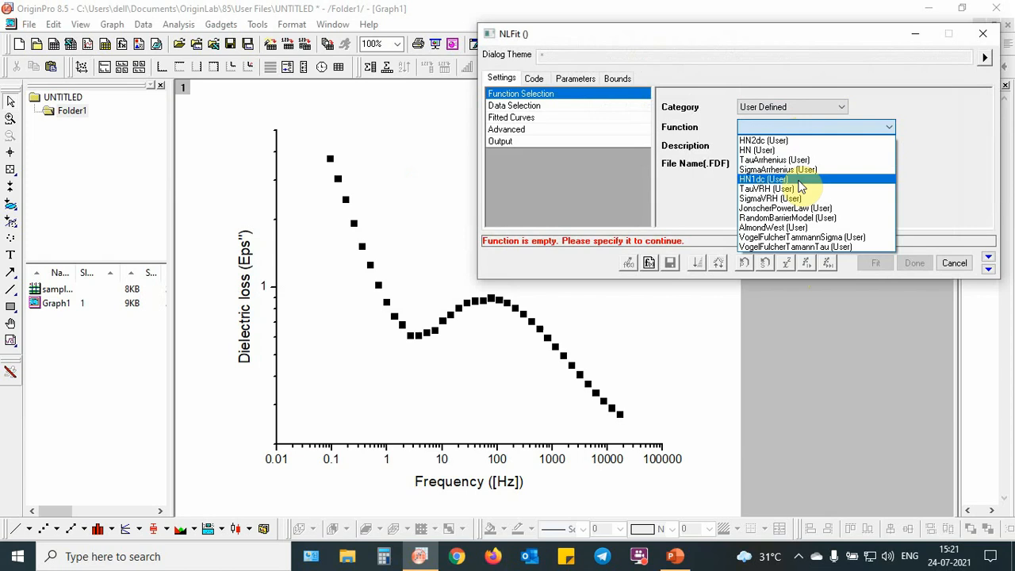
pyautogui.click(764, 178)
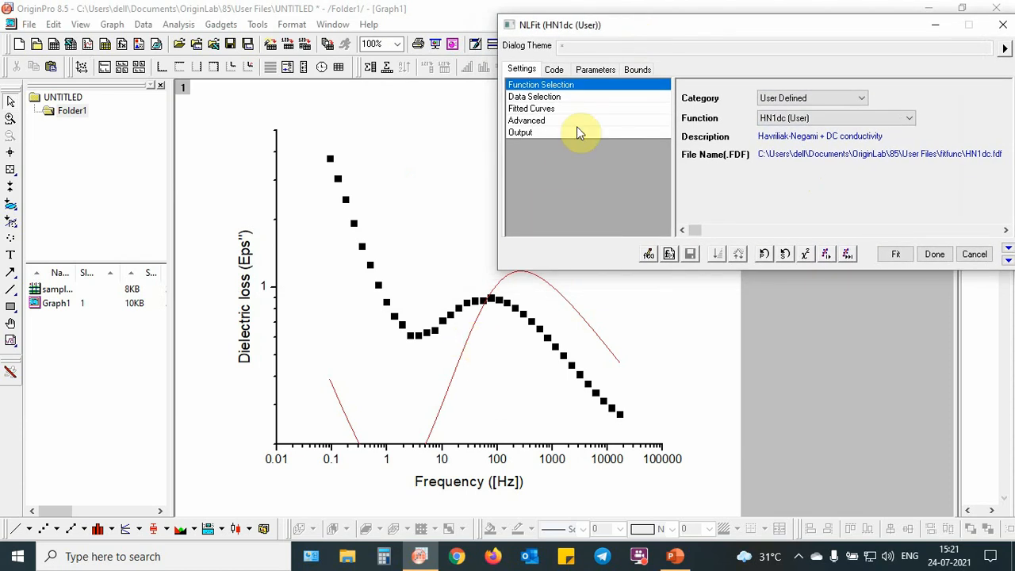
# Enter HN1dc starting values such as alfa 0.8, tau 0.01, eps 5, sigma 1E-12
pyautogui.click(595, 69)
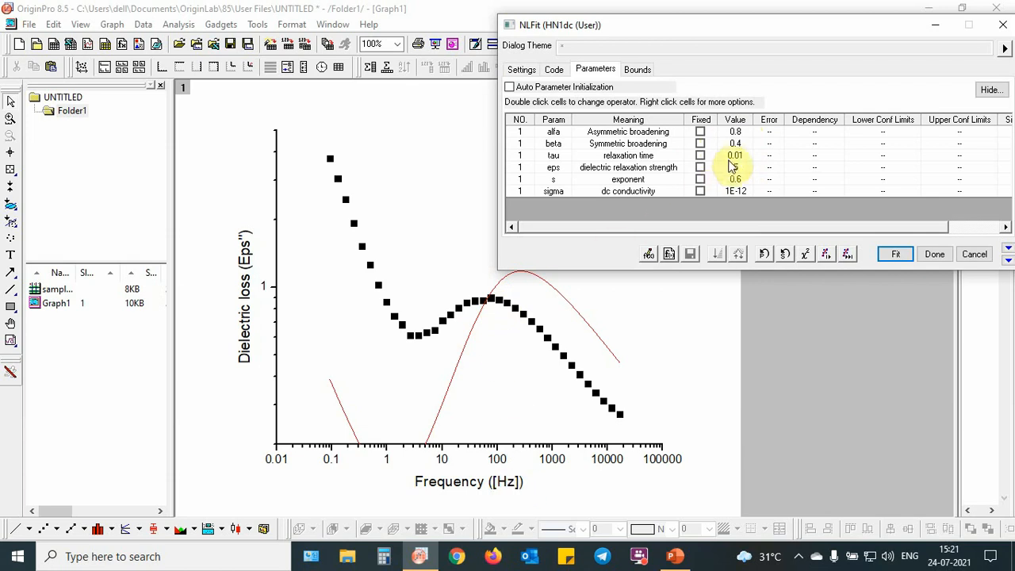
pyautogui.moveTo(732, 163)
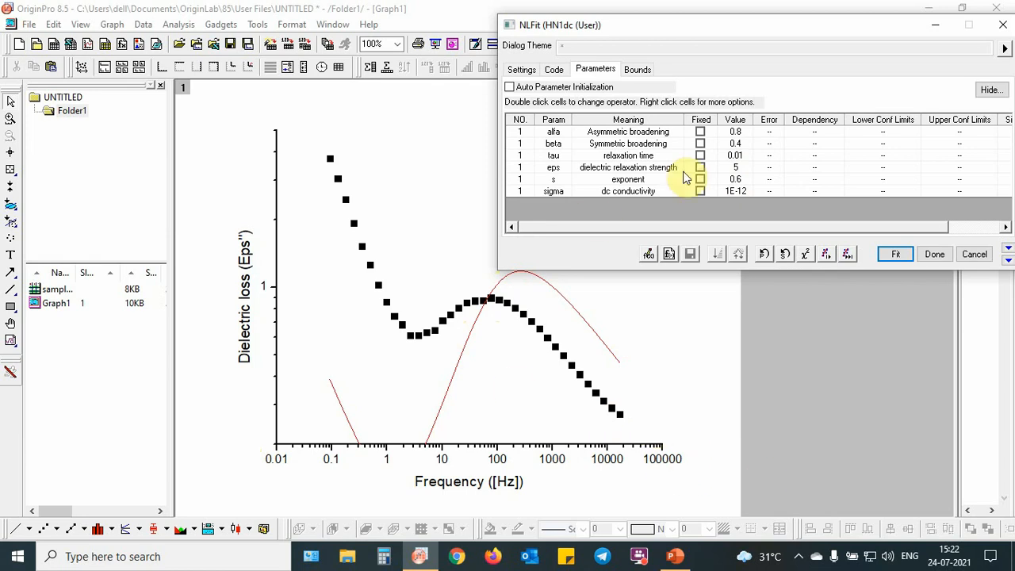
pyautogui.moveTo(690, 198)
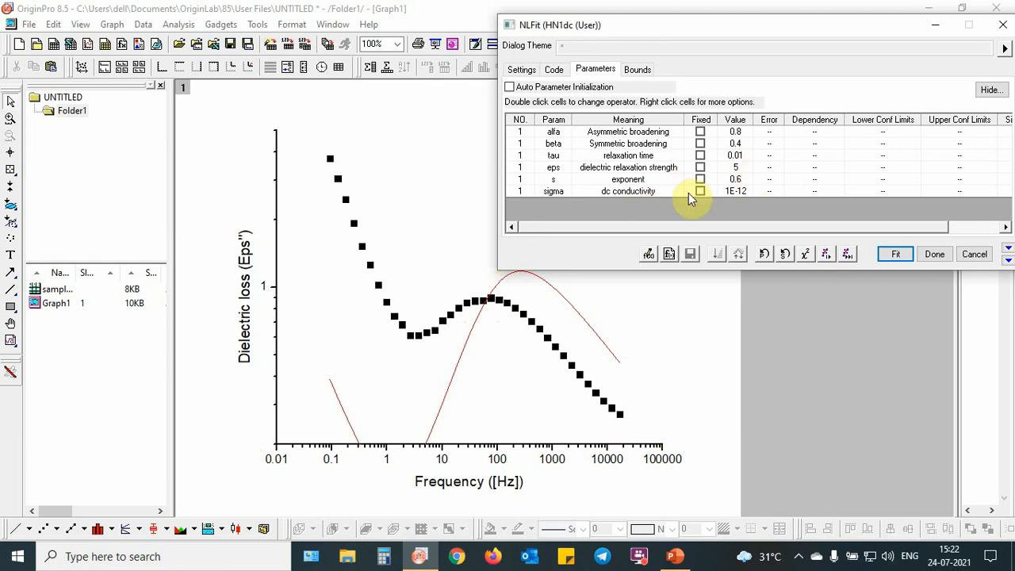
pyautogui.moveTo(752, 202)
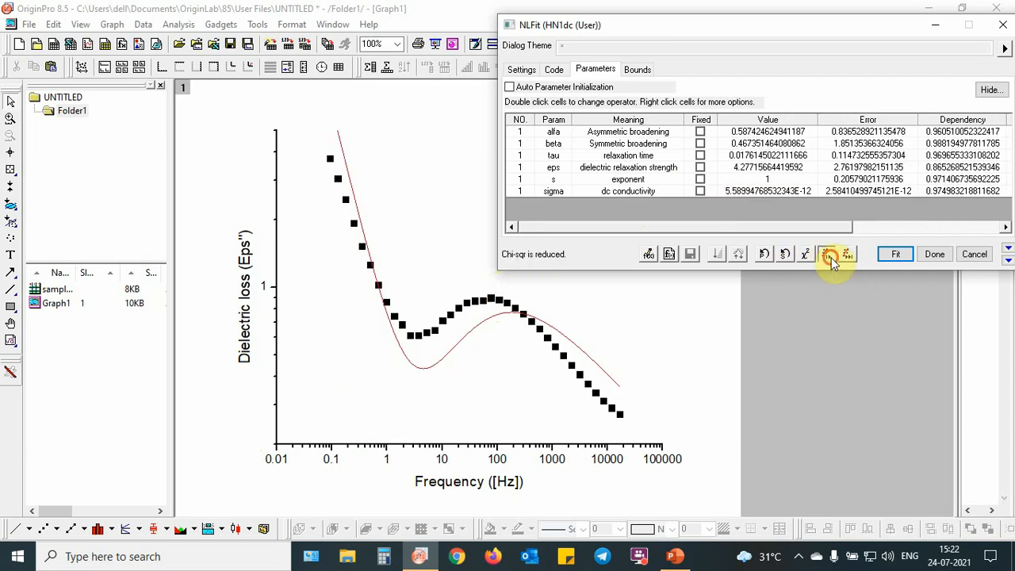
# Iterate the HN1dc fit until it converges with alfa ≈0.749 and eps ≈4.0
pyautogui.click(831, 254)
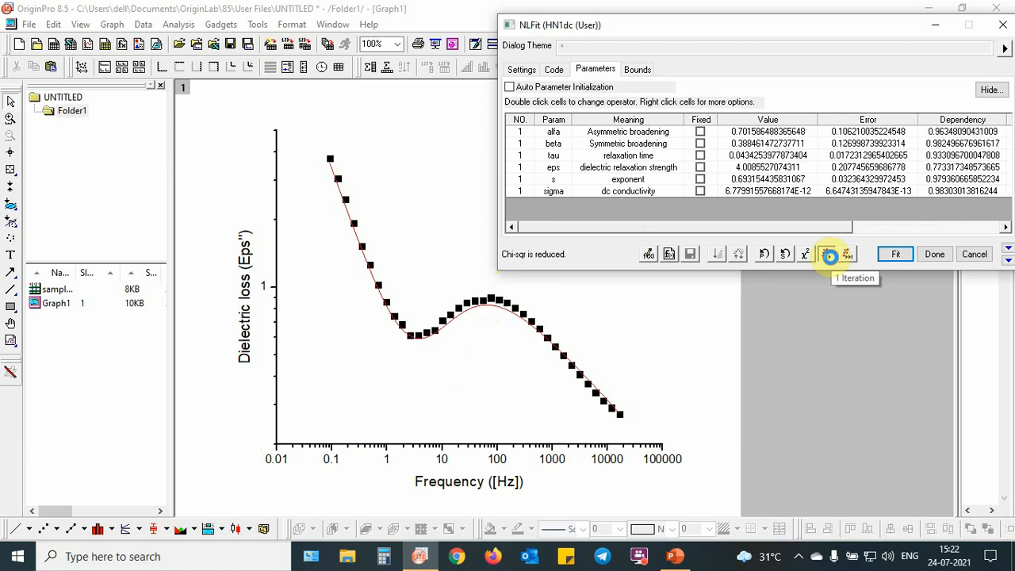
pyautogui.click(831, 254)
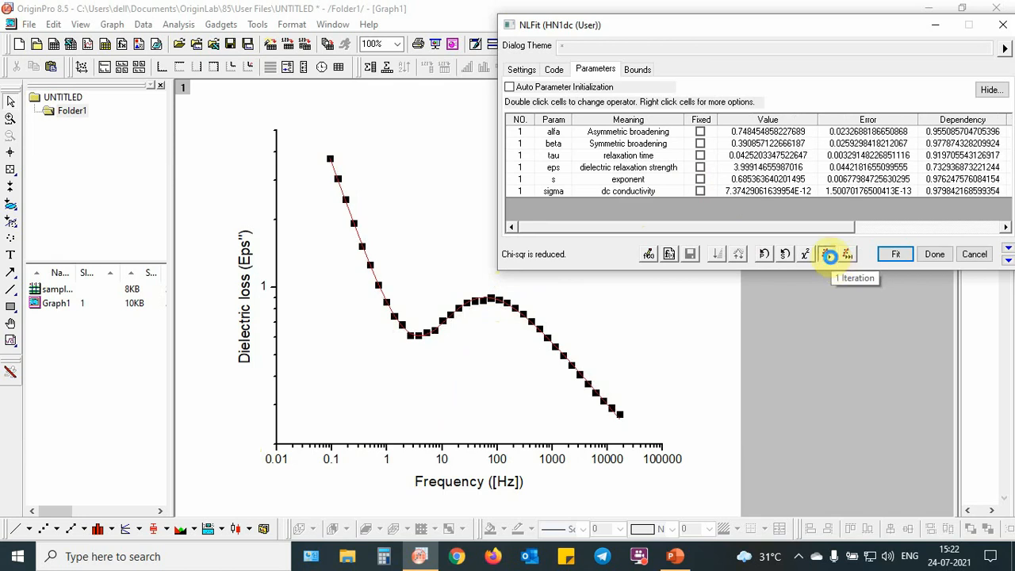
pyautogui.click(830, 254)
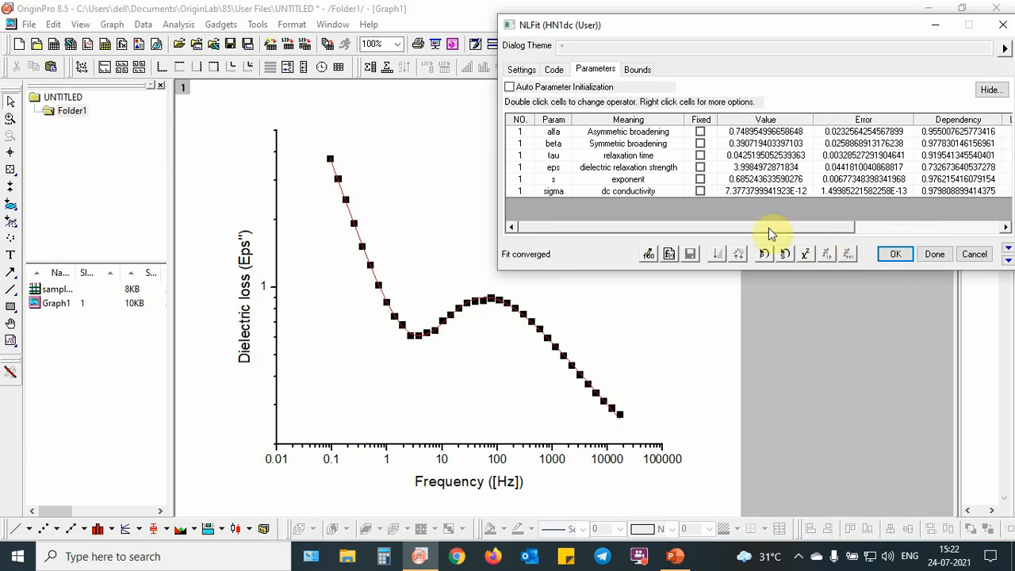
pyautogui.click(522, 69)
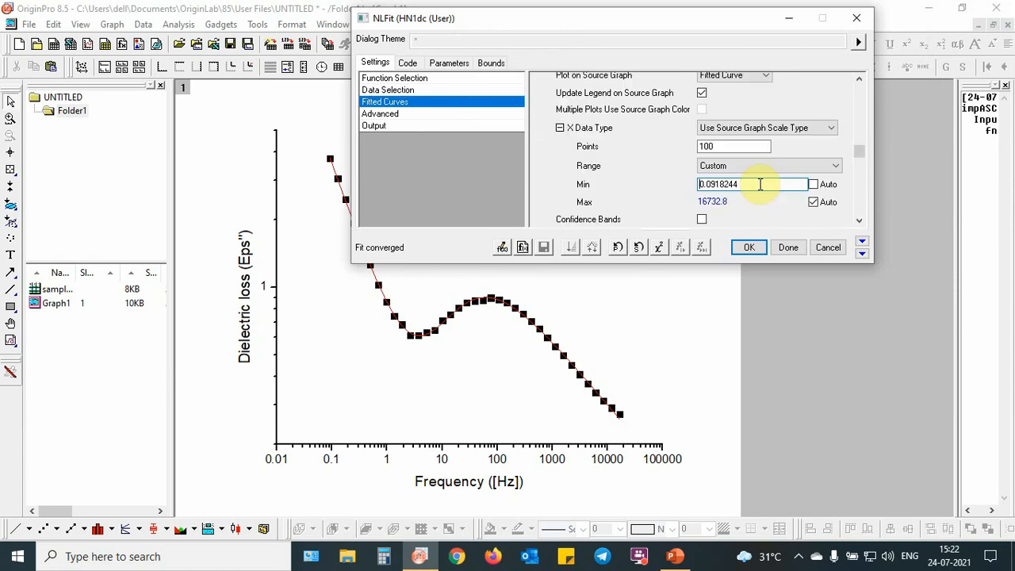
# Set the fitted curve's custom X range to 0.01–1000000 and finish the fit
pyautogui.write('0')
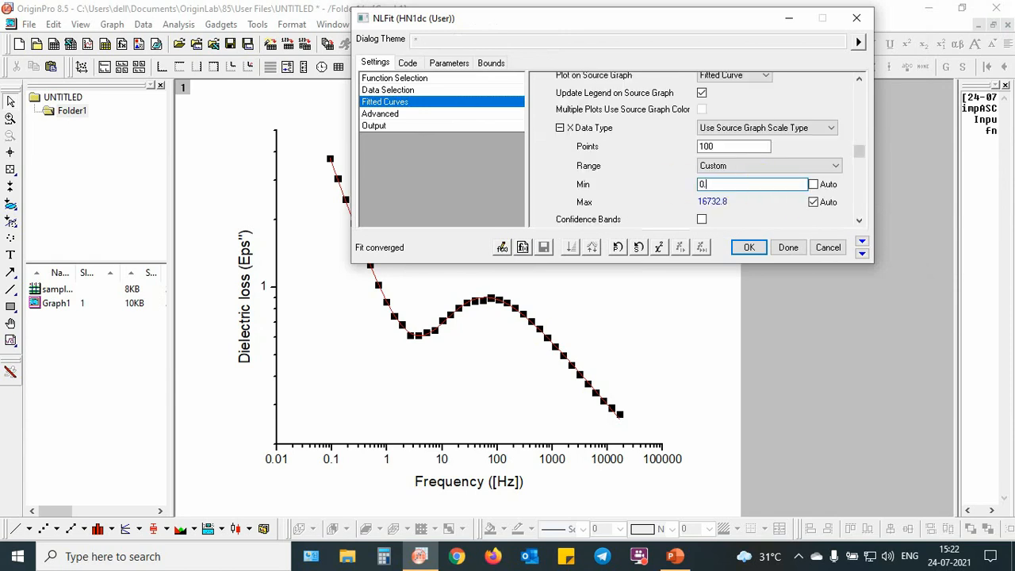
pyautogui.write('0.1')
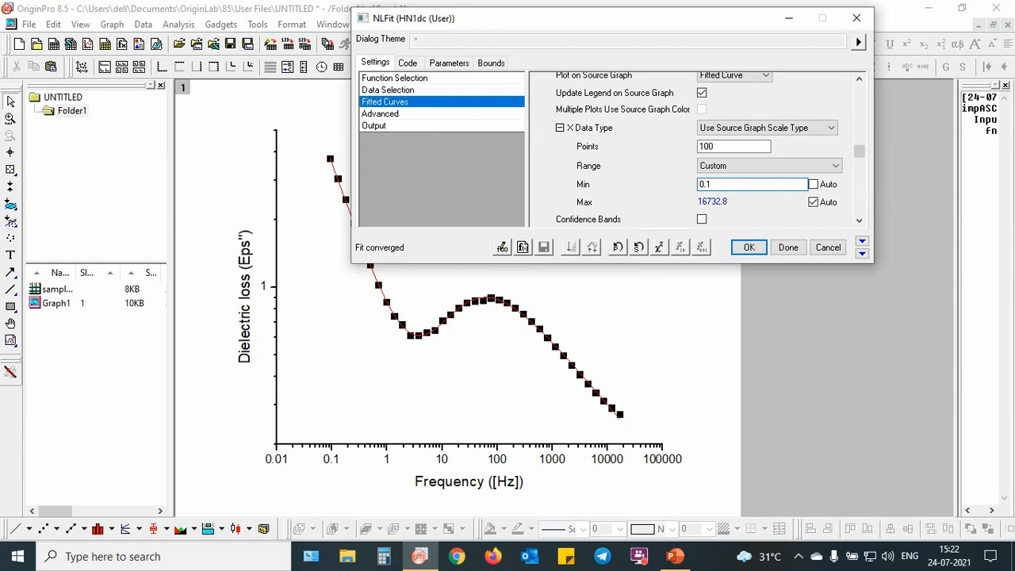
pyautogui.write('0.01')
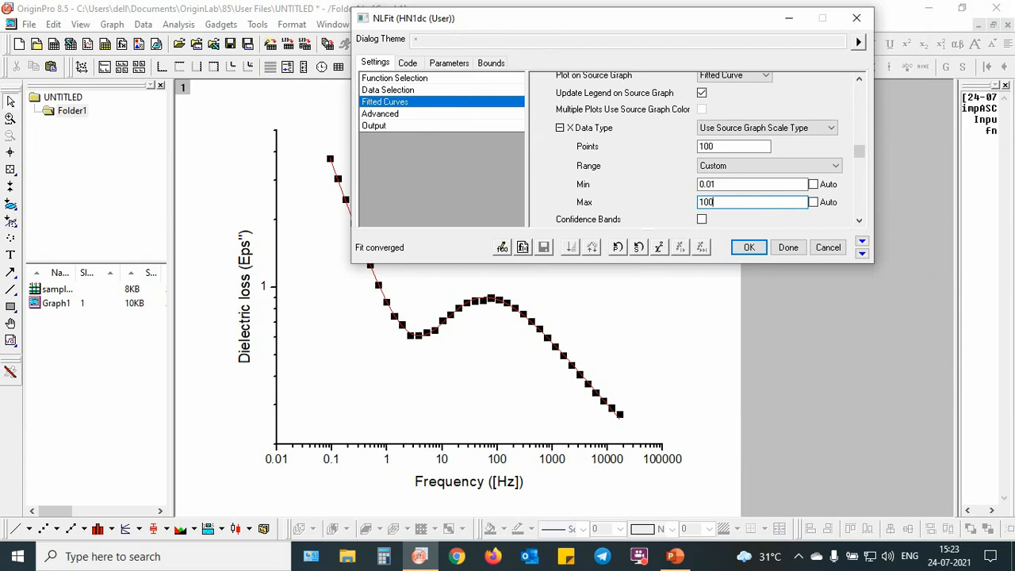
pyautogui.write('1000000')
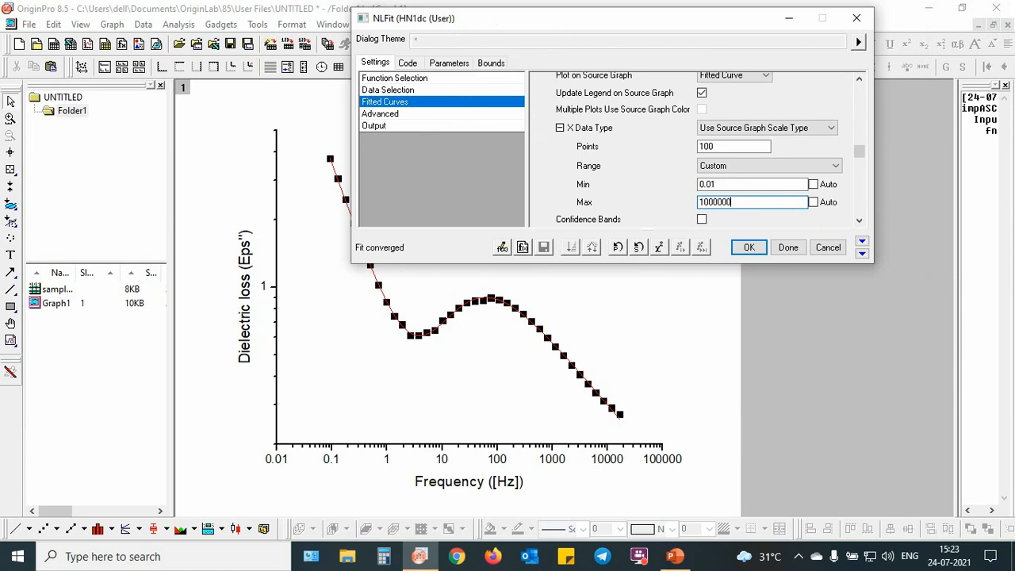
pyautogui.click(748, 247)
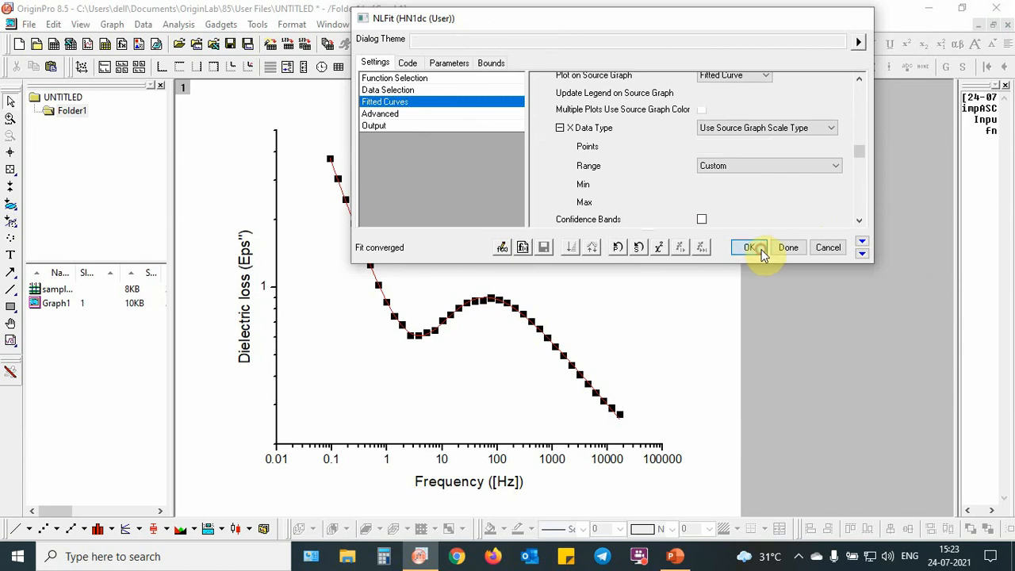
pyautogui.click(749, 247)
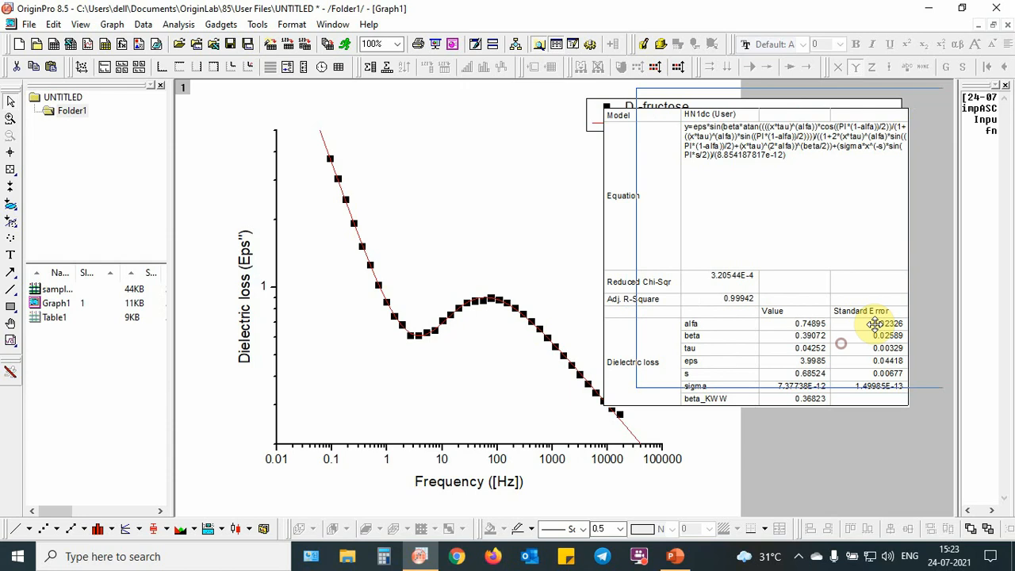
# Drag the fit parameter table down below the D-fructose legend
pyautogui.moveTo(875, 325); pyautogui.dragTo(853, 281)
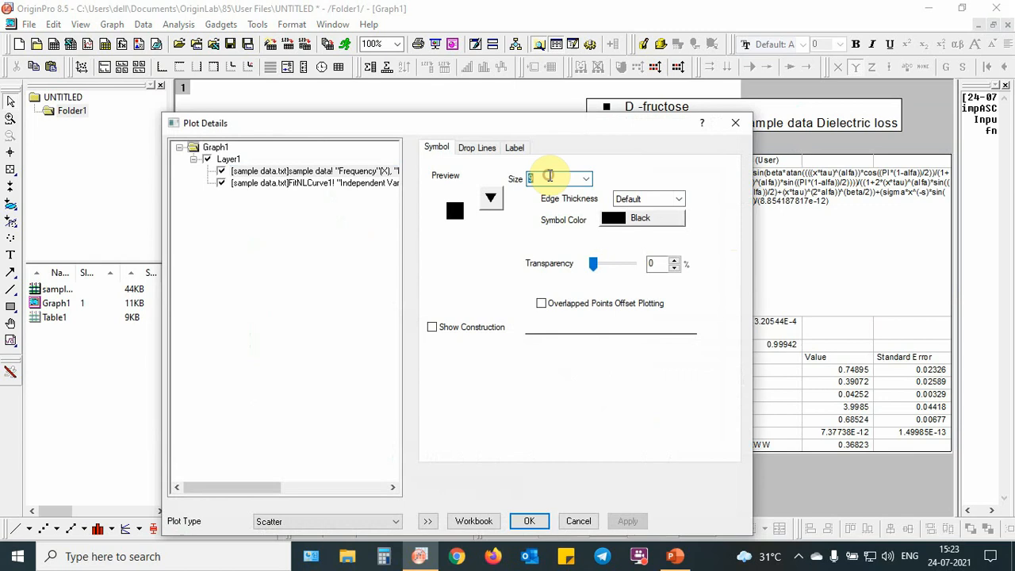
# Set the data symbol size to 15 and thicken the red fit curve line
pyautogui.write('15')
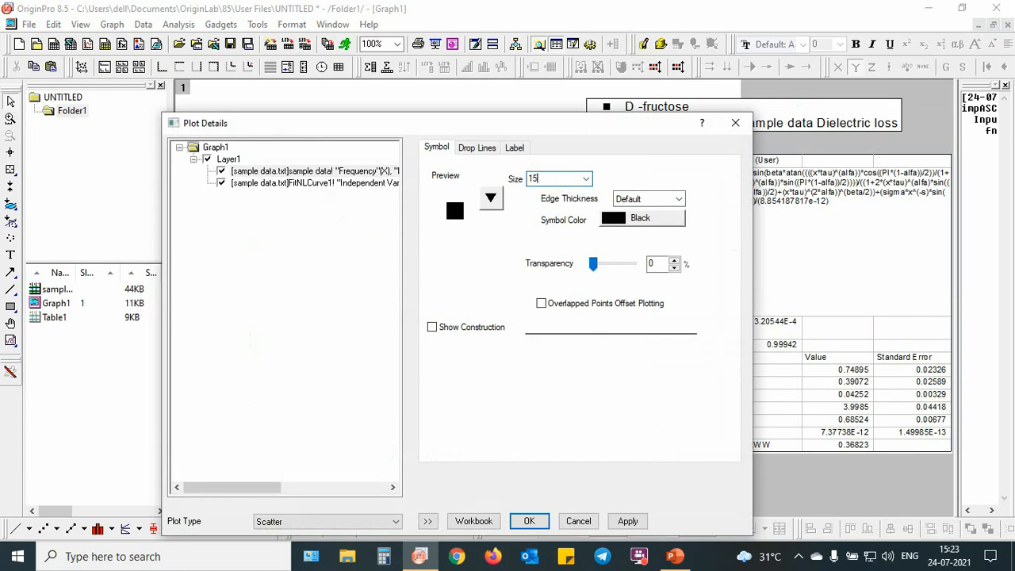
pyautogui.click(529, 521)
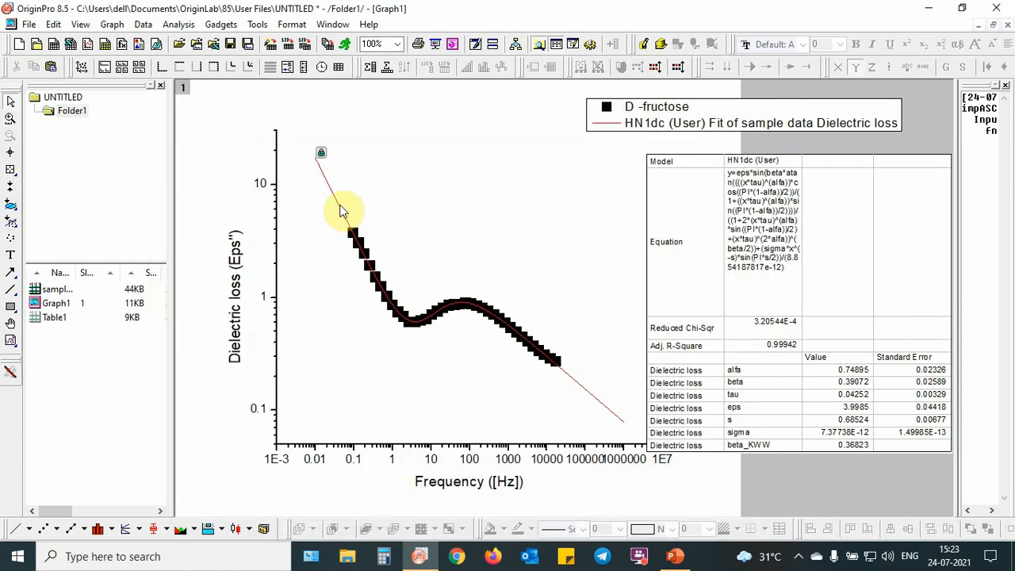
pyautogui.doubleClick(341, 210)
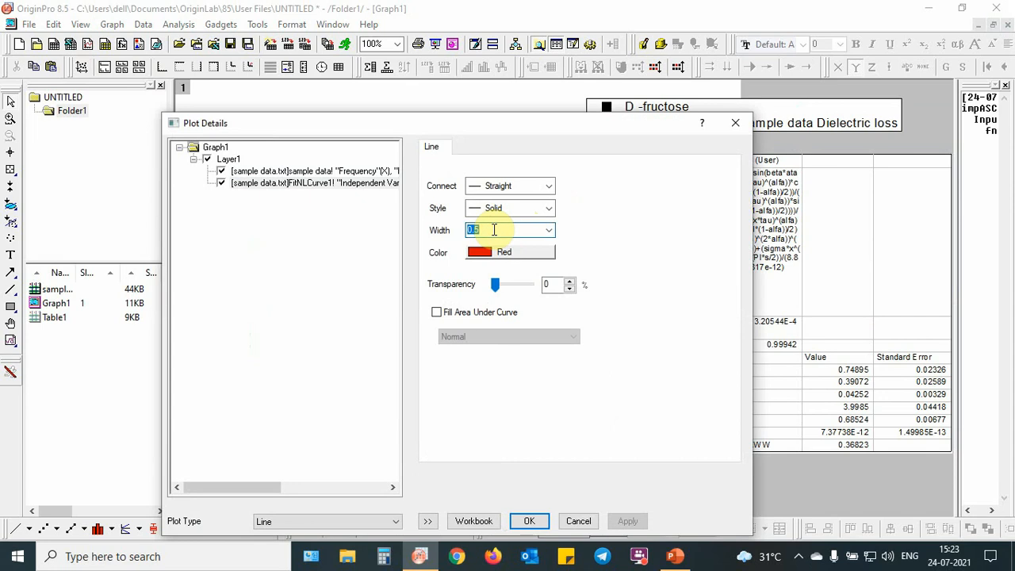
pyautogui.click(529, 522)
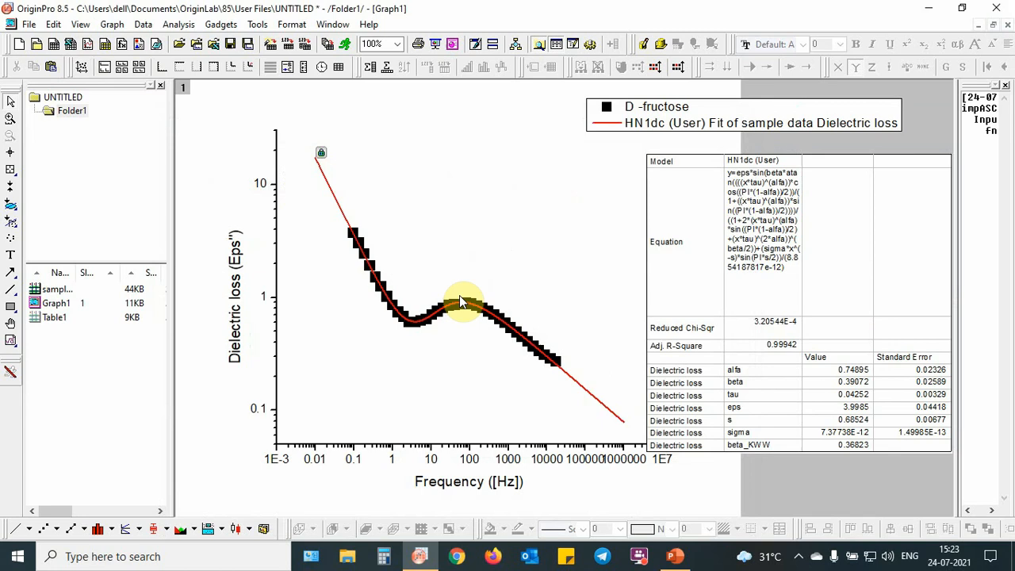
pyautogui.moveTo(500, 371)
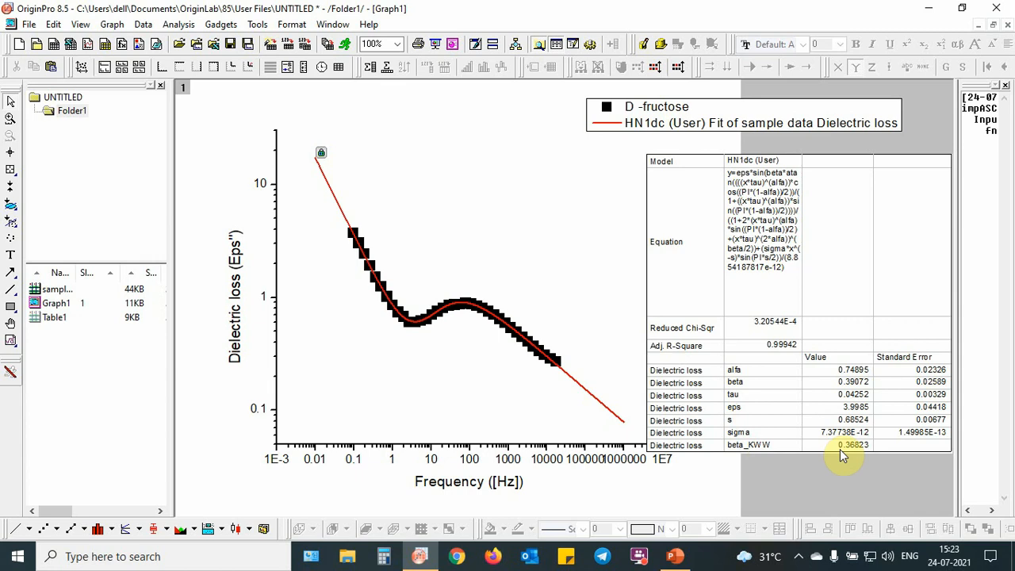
pyautogui.moveTo(726, 496)
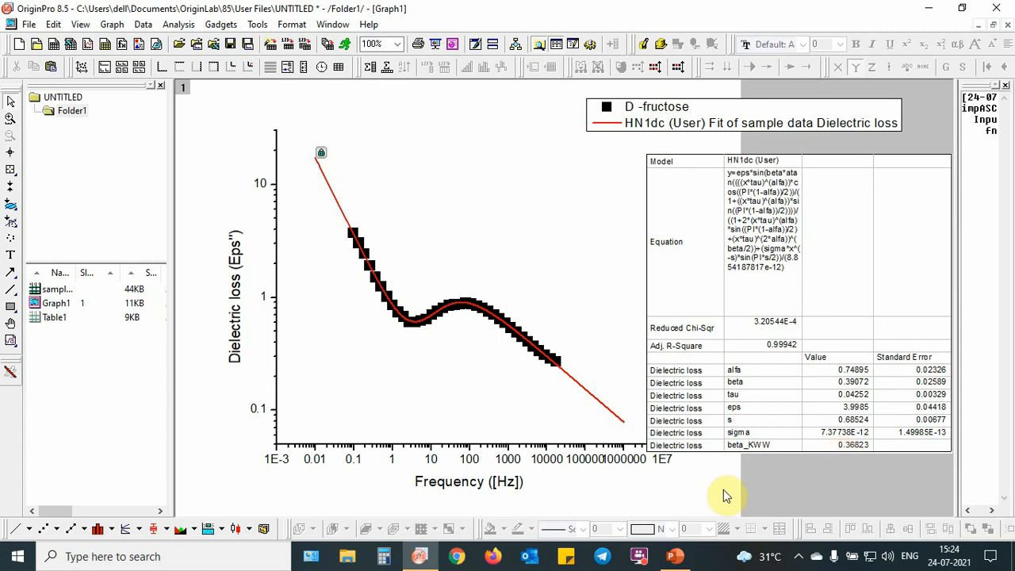
pyautogui.moveTo(722, 246)
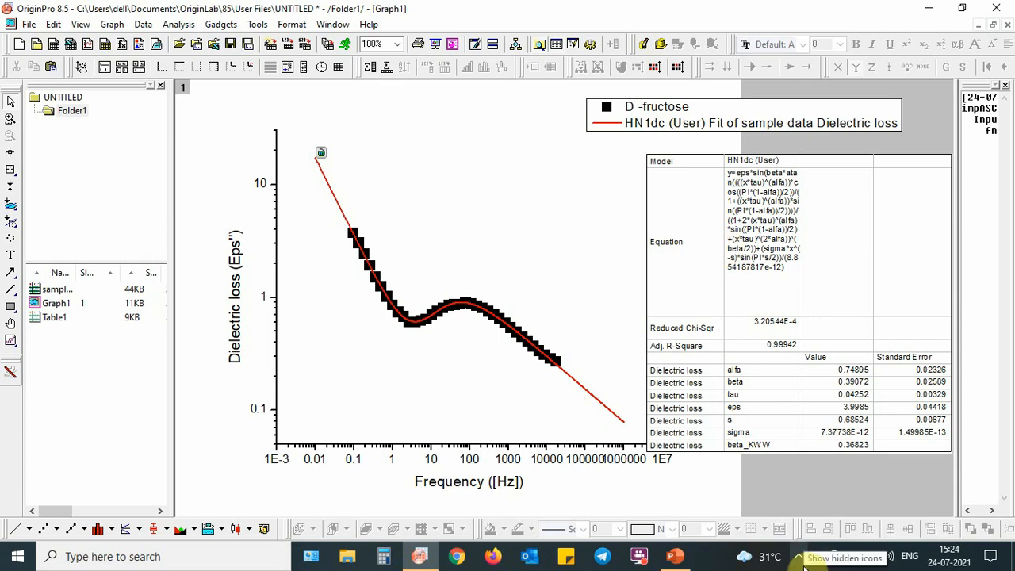
pyautogui.click(798, 556)
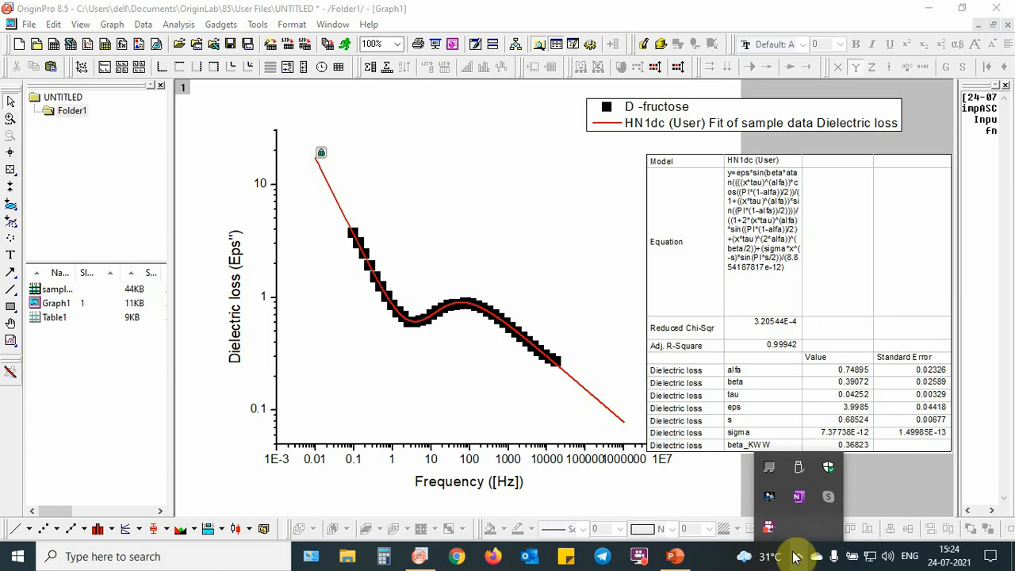